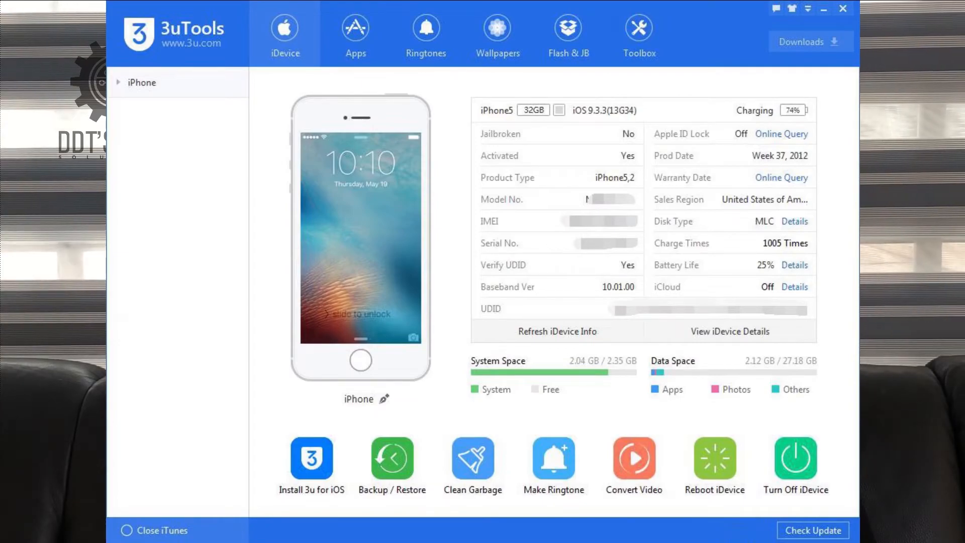
Step: Switch to the Apps tab to browse iPhone apps for an emoji messaging search
click(356, 34)
text(Emoji for messa)
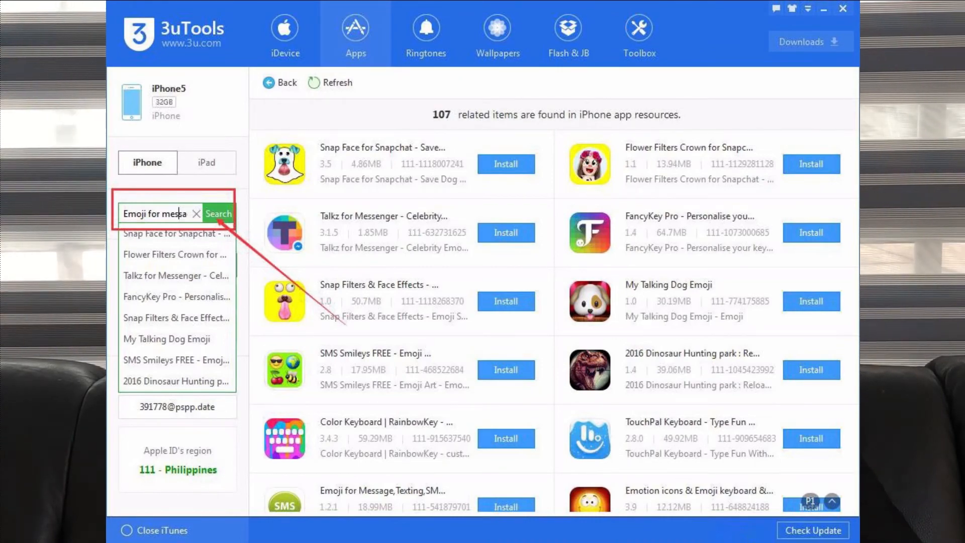
Step: Open the Downloads window to view downloaded and installed apps
click(809, 41)
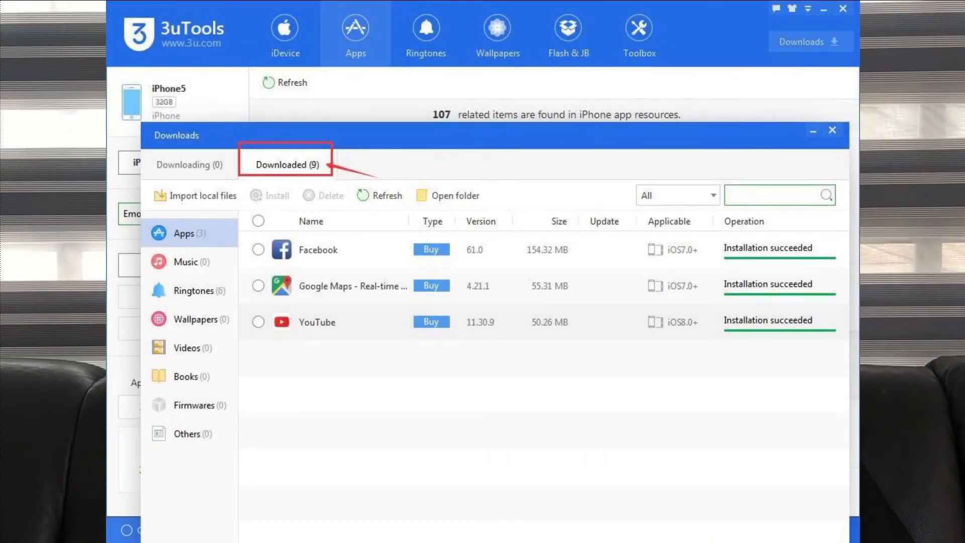